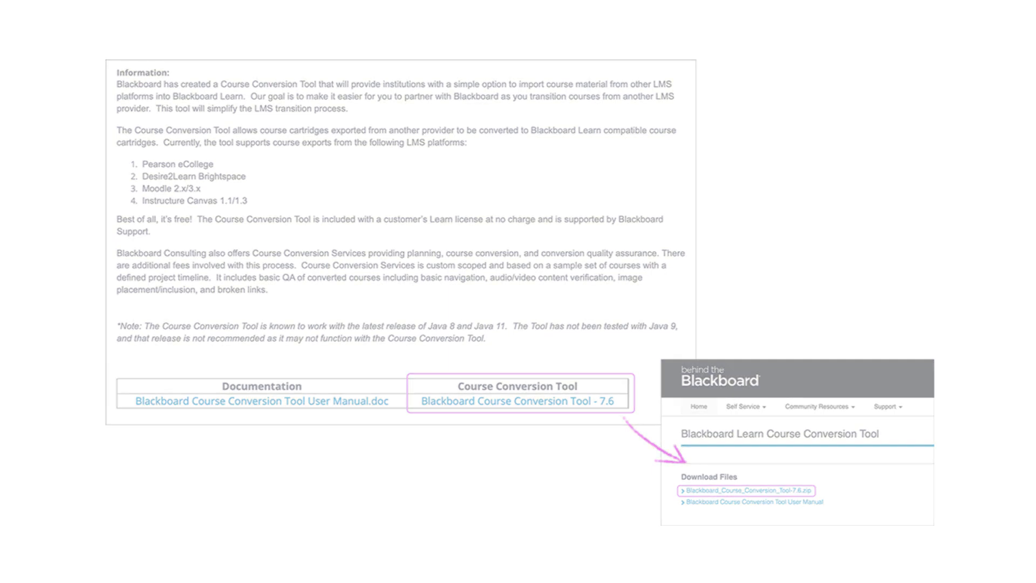
# Download Course Conversion Tool 7.6 from Behind the Blackboard, accepting the license terms.
pyautogui.click(746, 489)
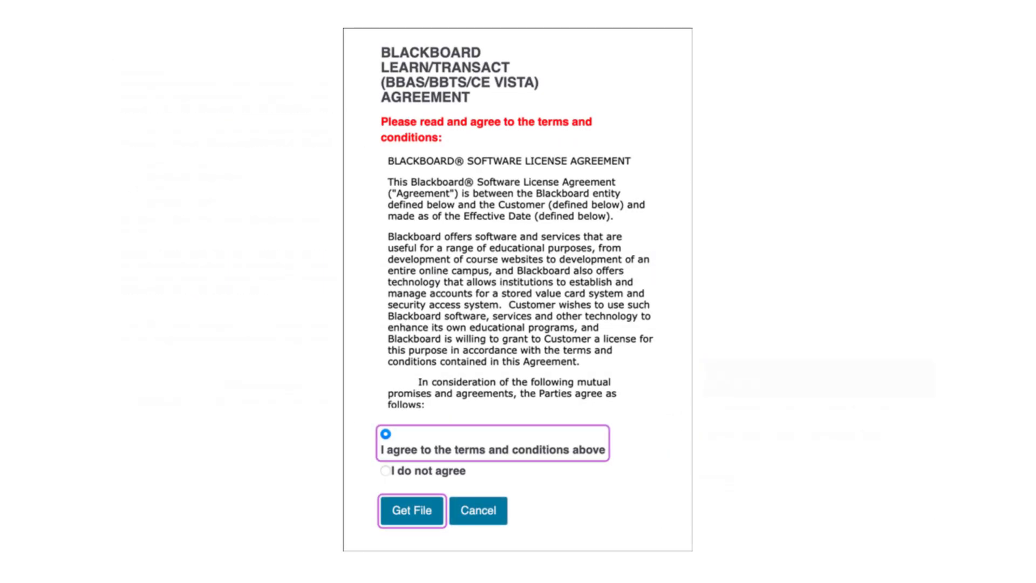
pyautogui.rightClick(324, 218)
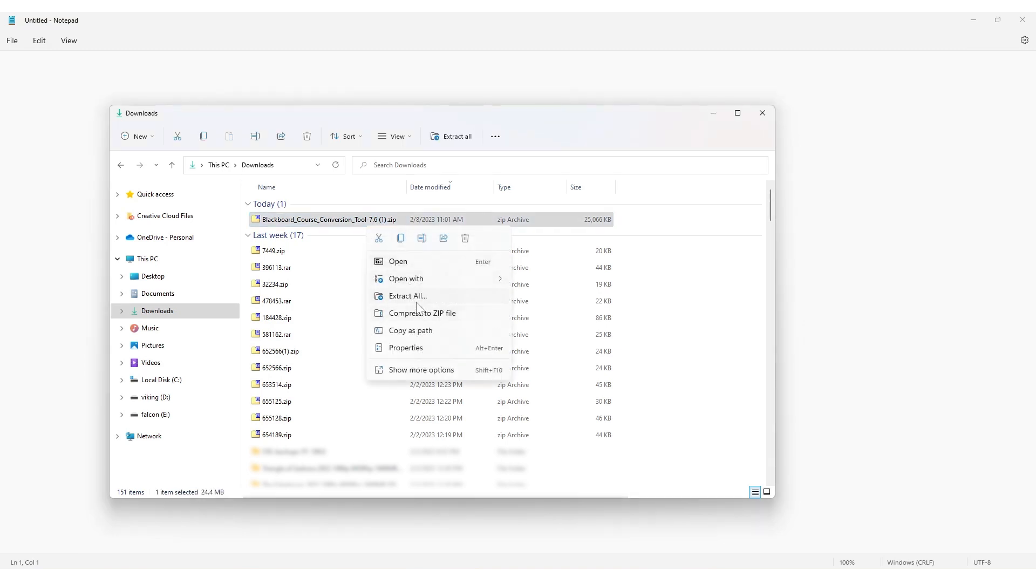
# Extract the downloaded conversion tool zip and browse into D:\build.
pyautogui.click(406, 295)
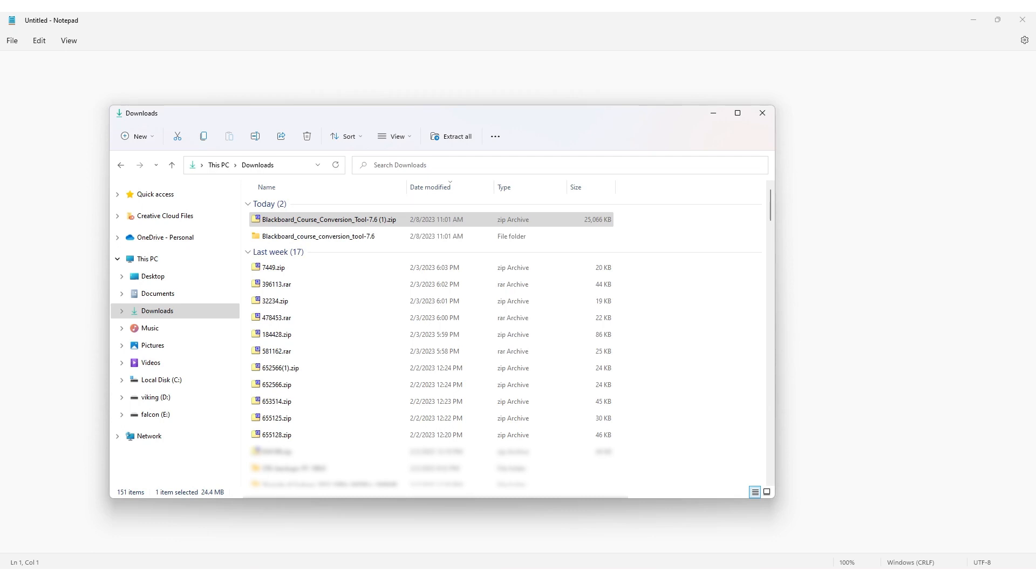
pyautogui.click(155, 397)
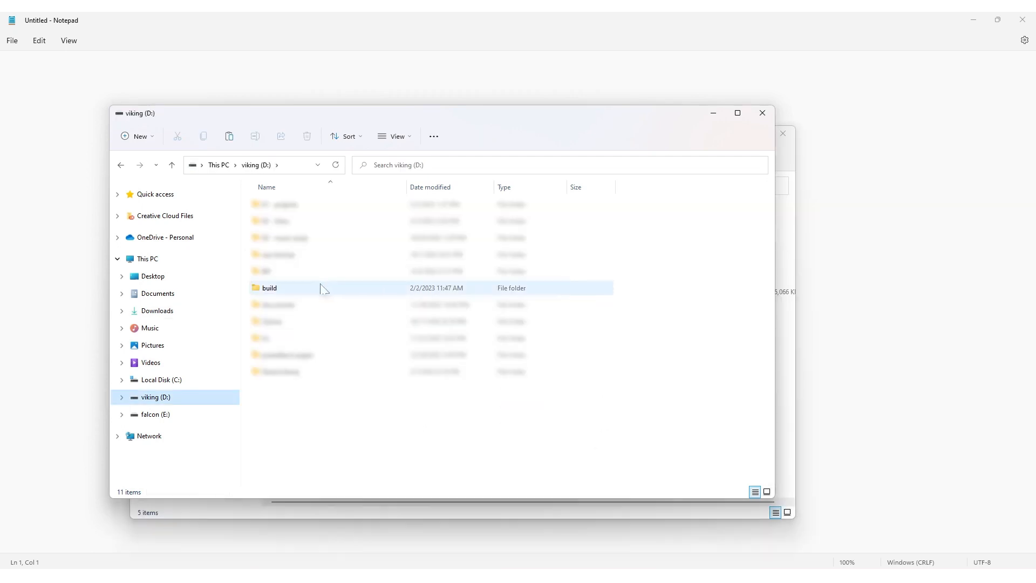
pyautogui.click(340, 456)
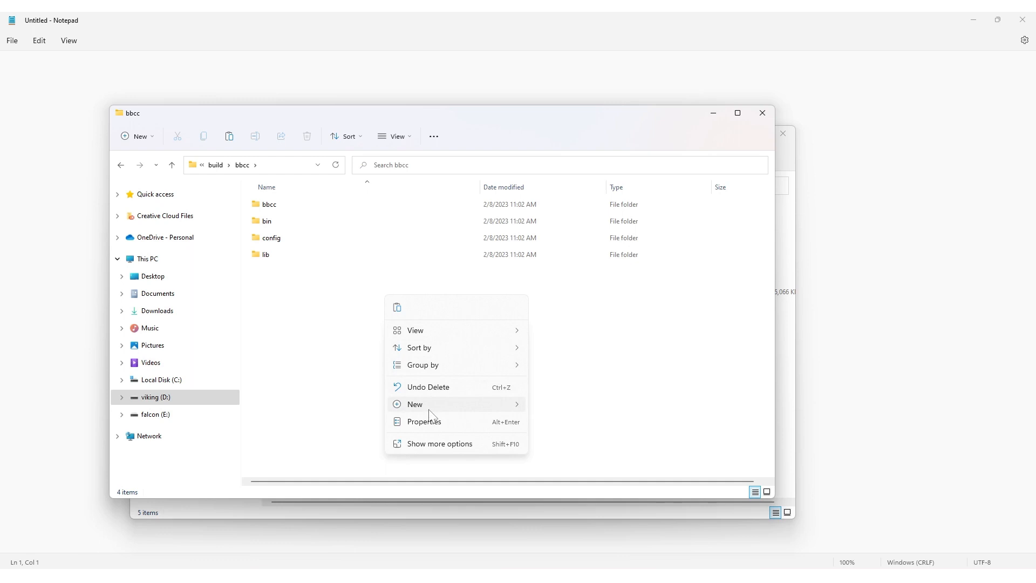
# Create an 'output' folder inside bbcc, then open config to reach bbcc.properties.
pyautogui.click(414, 404)
pyautogui.write('output')
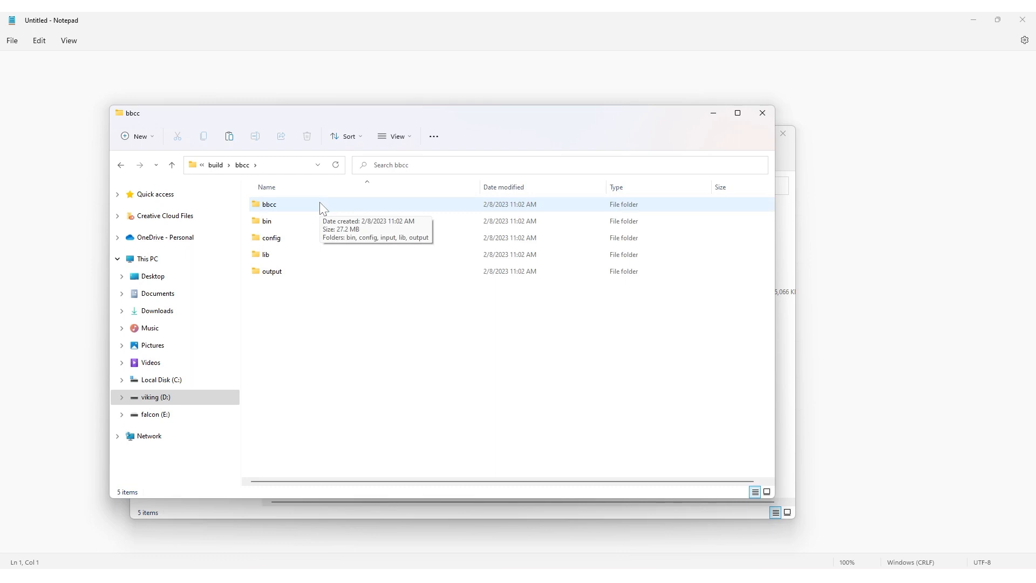
pyautogui.doubleClick(271, 237)
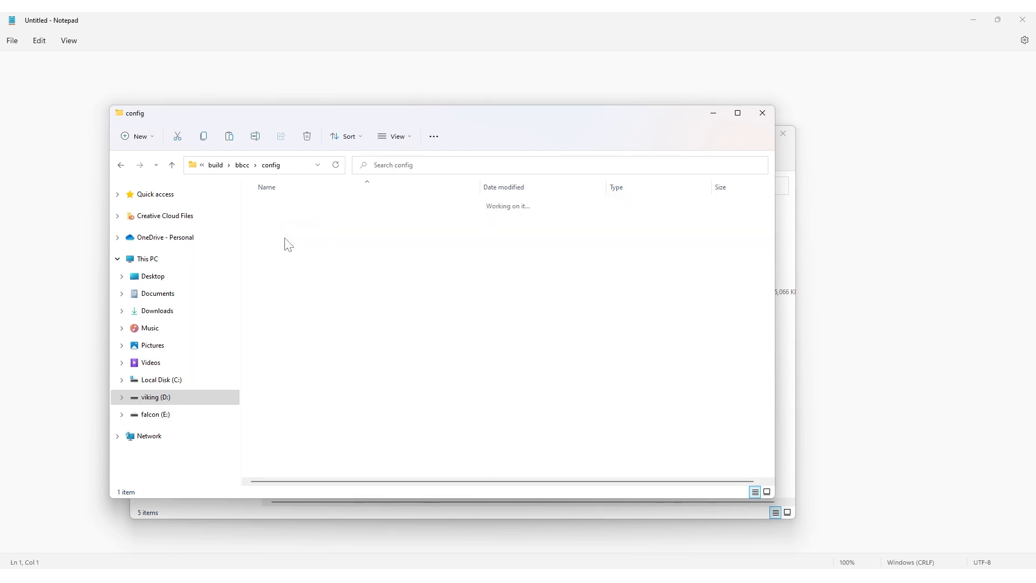
pyautogui.rightClick(284, 204)
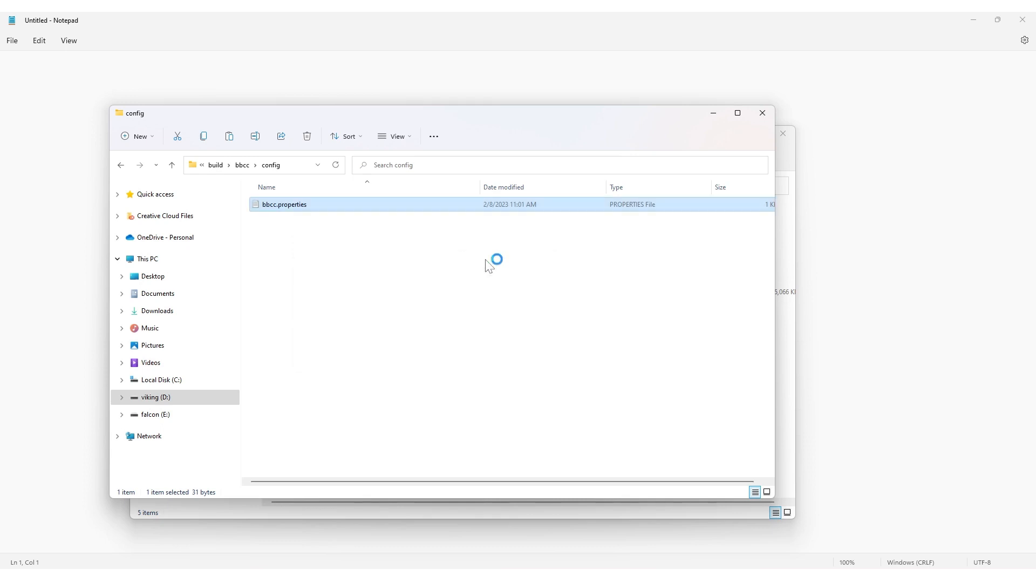
# Change sourceDir in bbcc.properties to D:\\build\\input and save the file.
pyautogui.doubleClick(285, 204)
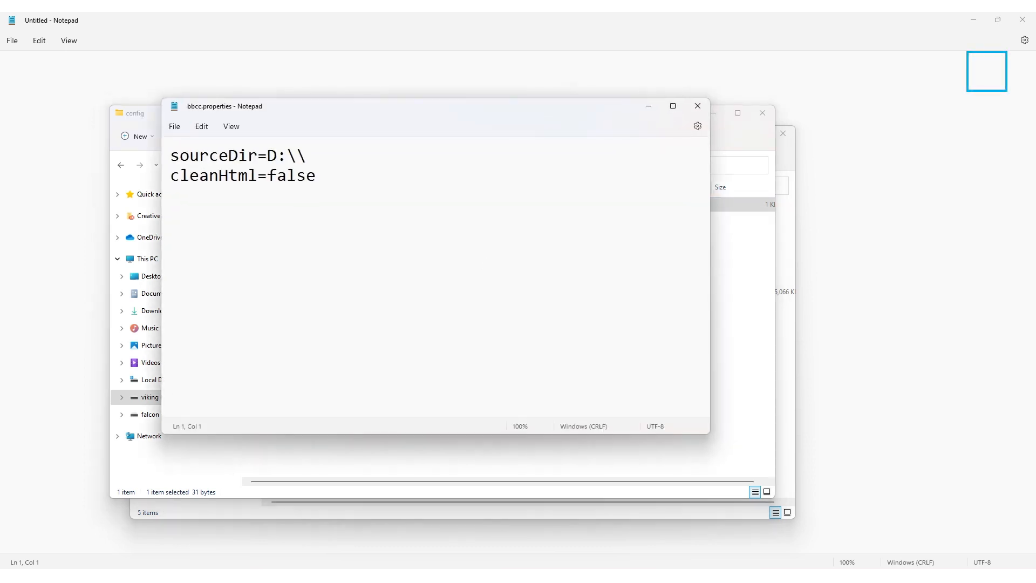
pyautogui.write('buil')
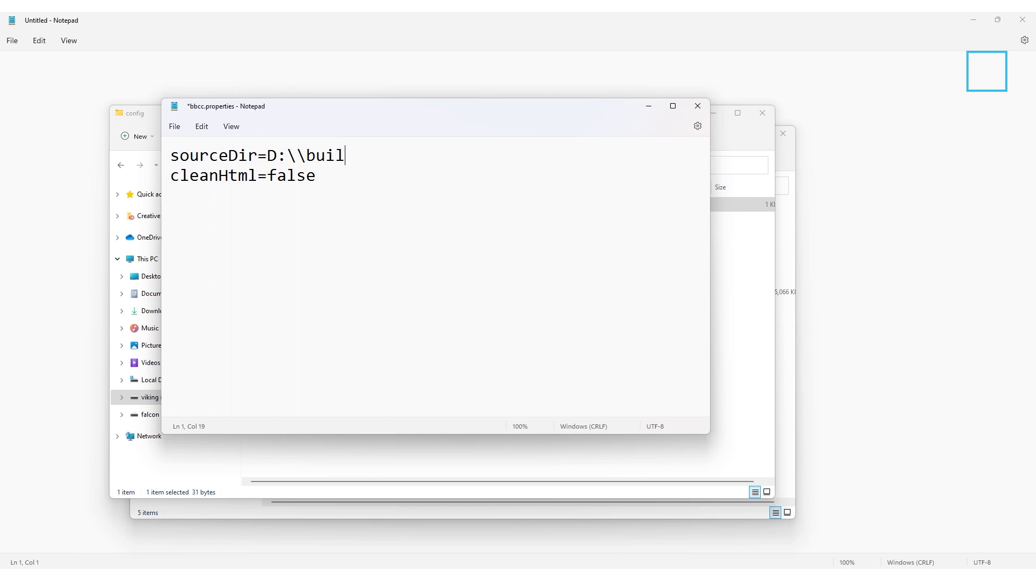
pyautogui.write('d\\\\')
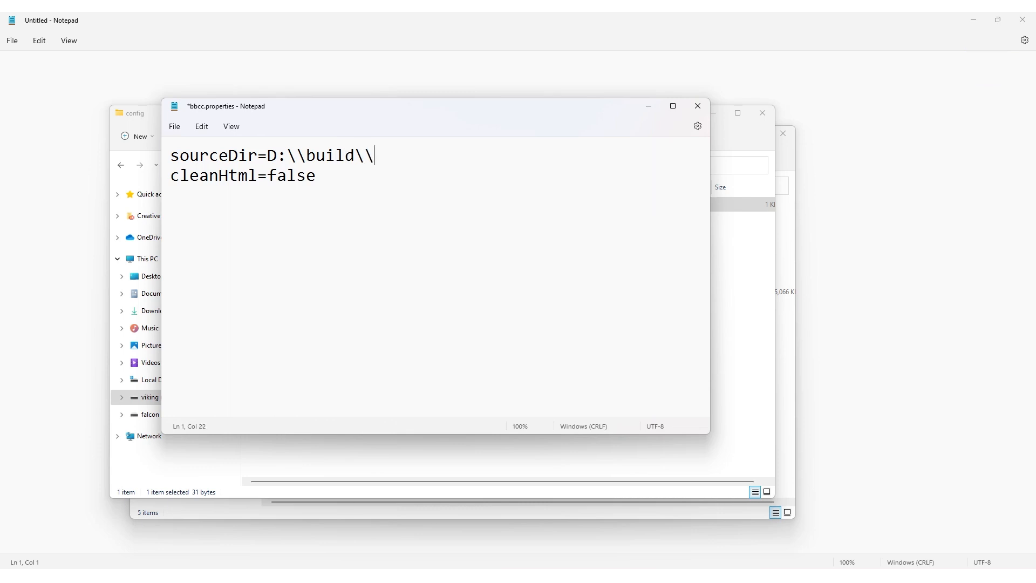
pyautogui.write('input')
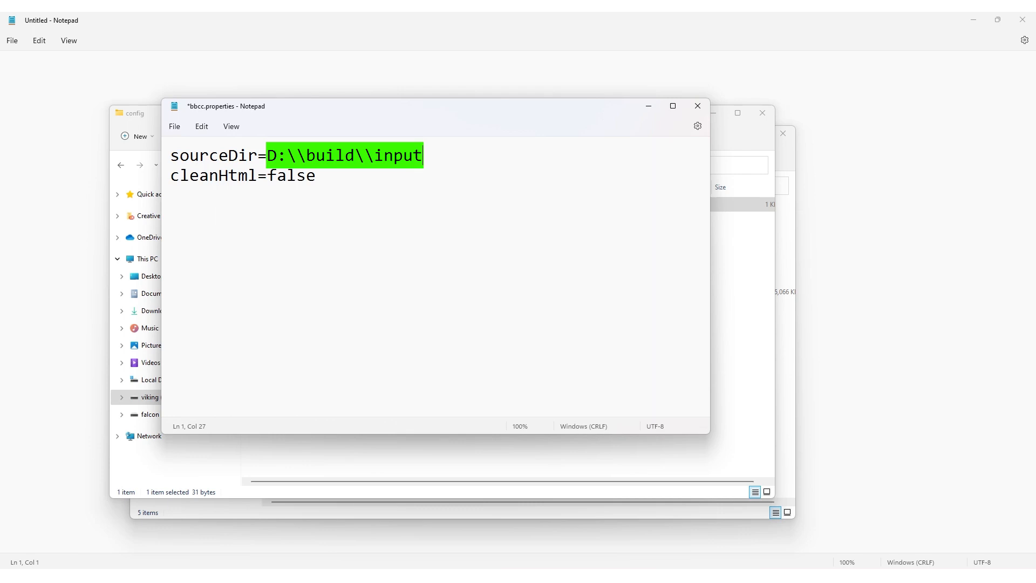
pyautogui.click(174, 126)
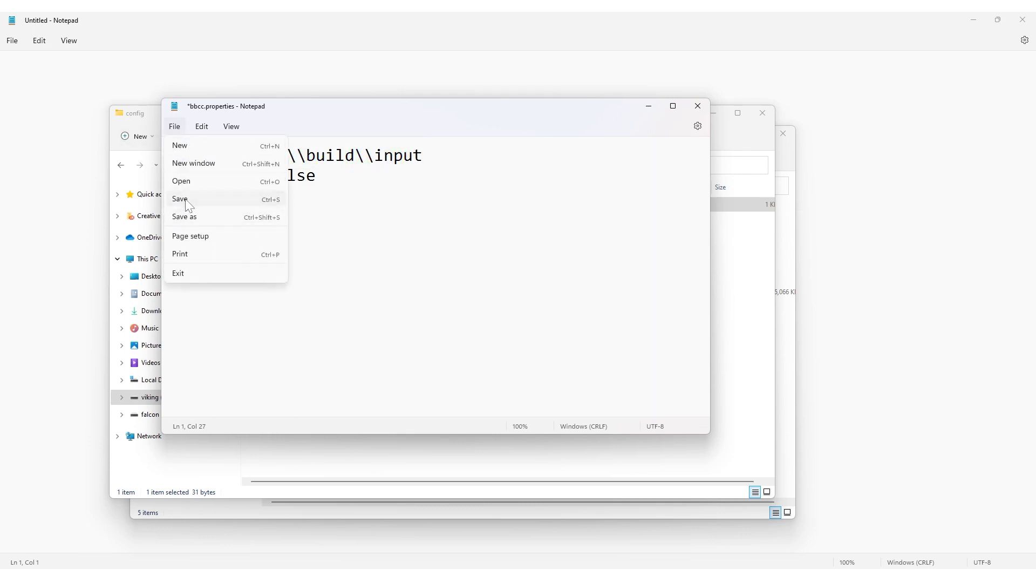
pyautogui.click(180, 199)
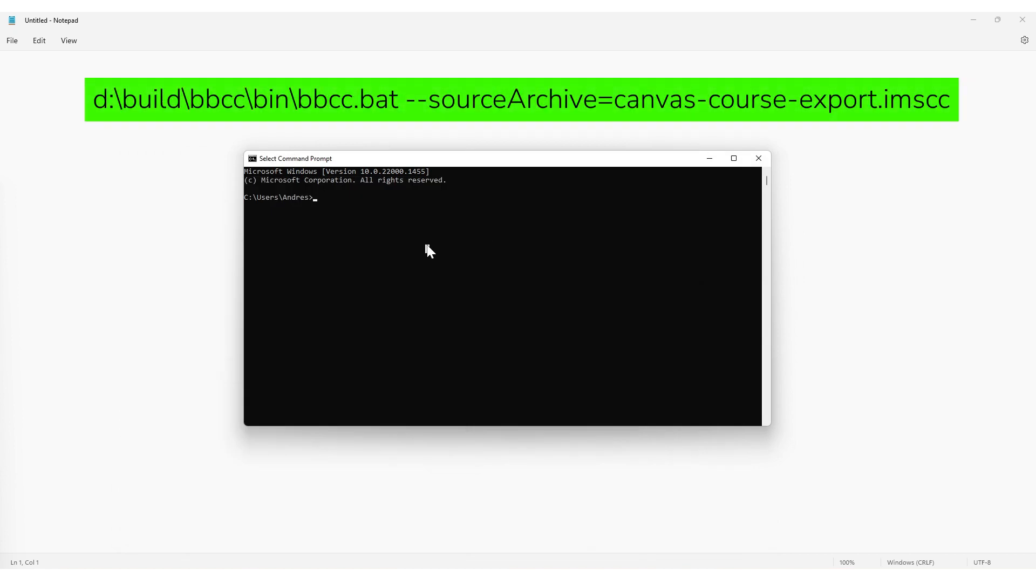
# Run d:\build\bbcc\bin\bbcc.bat --sourceArchive=canvas-course-export.imscc in Command Prompt.
pyautogui.write('d:\\build')
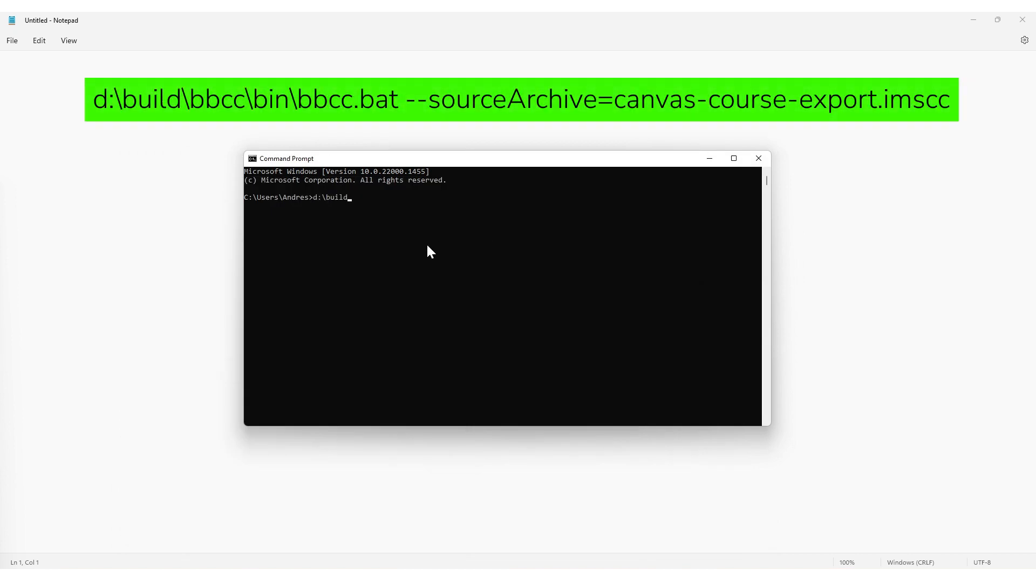
pyautogui.write('\\bbcc\\bin\\bbcc.bat')
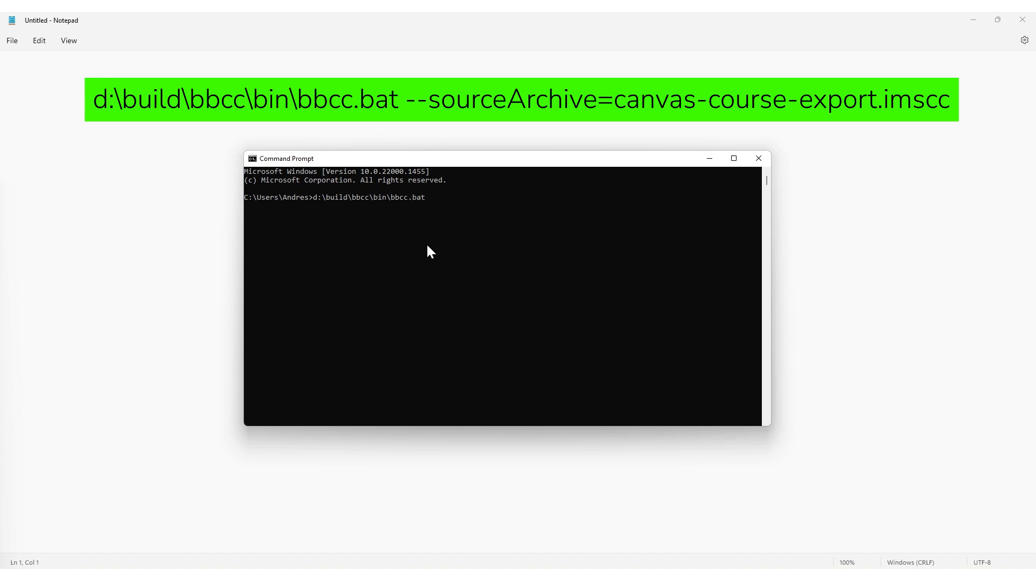
pyautogui.write('--sourceArchive')
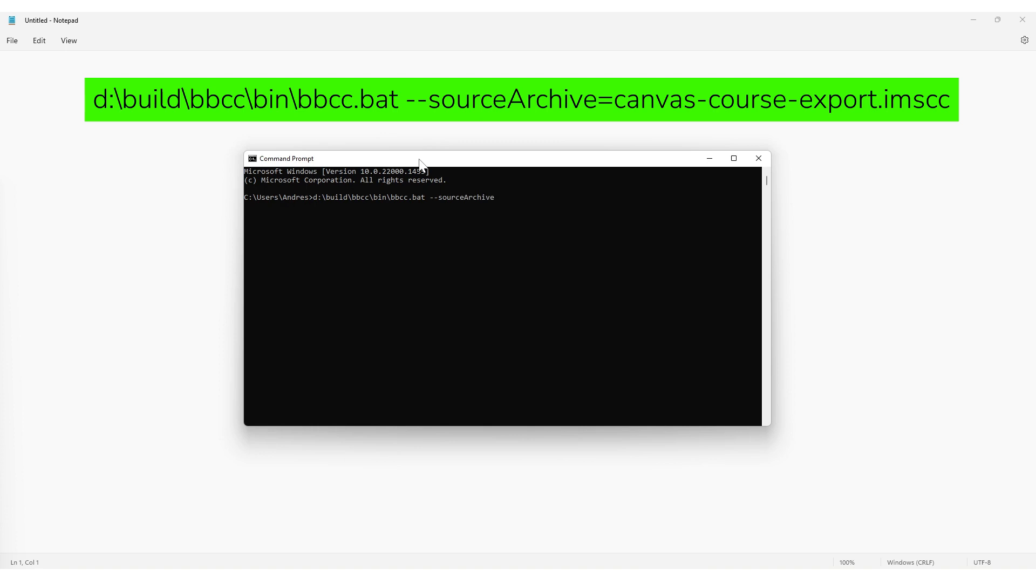
pyautogui.write('=canvas-course-export.imscc')
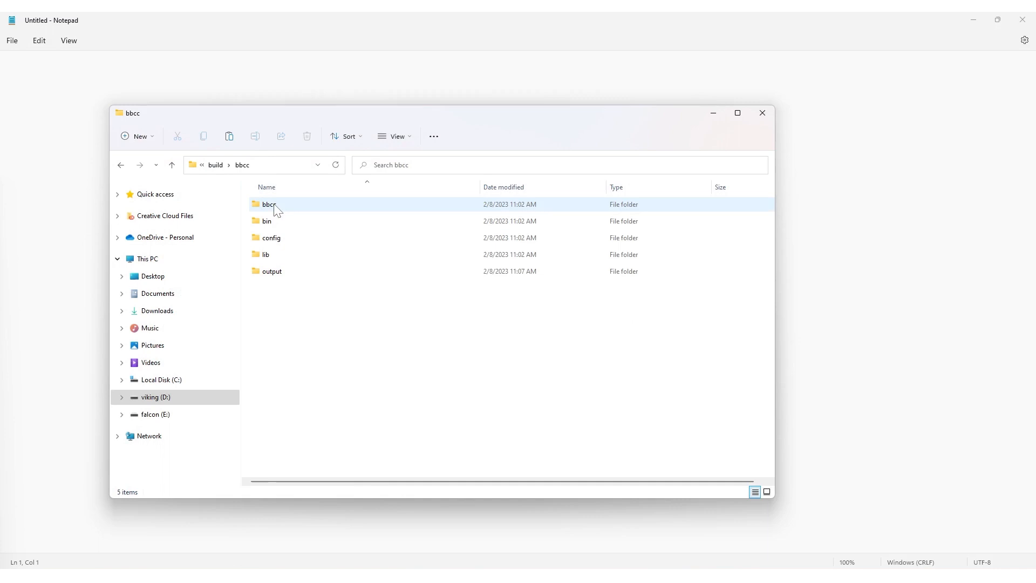
# Open the output folder to find canvas-course-export.zip and canvas-course-export.log.
pyautogui.doubleClick(272, 271)
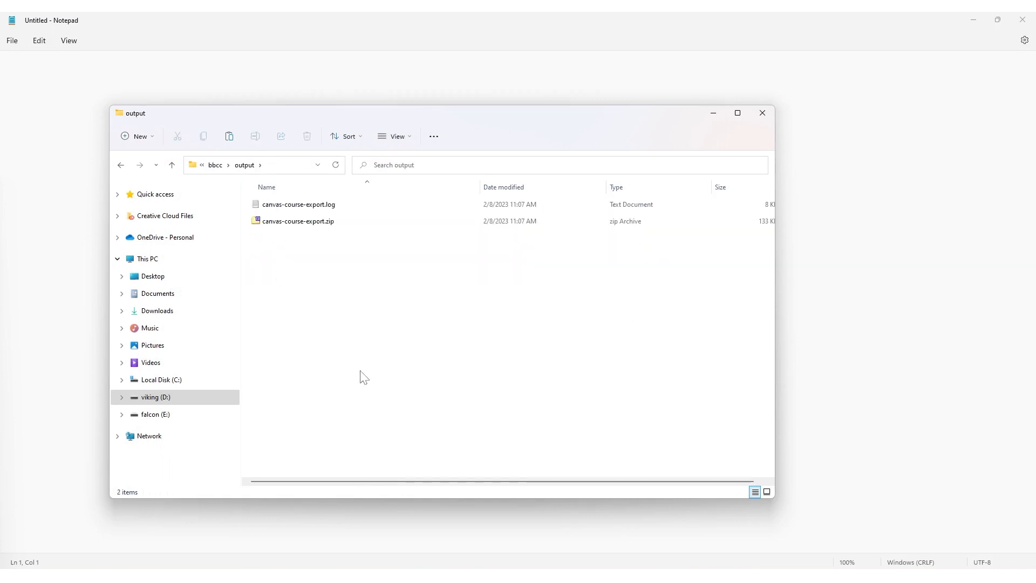